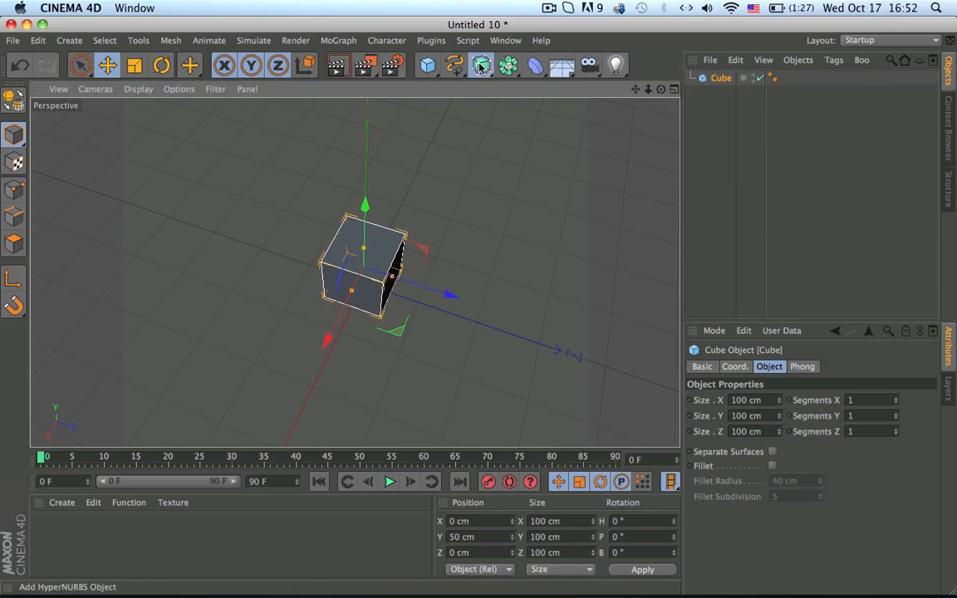
pyautogui.moveTo(482, 66)
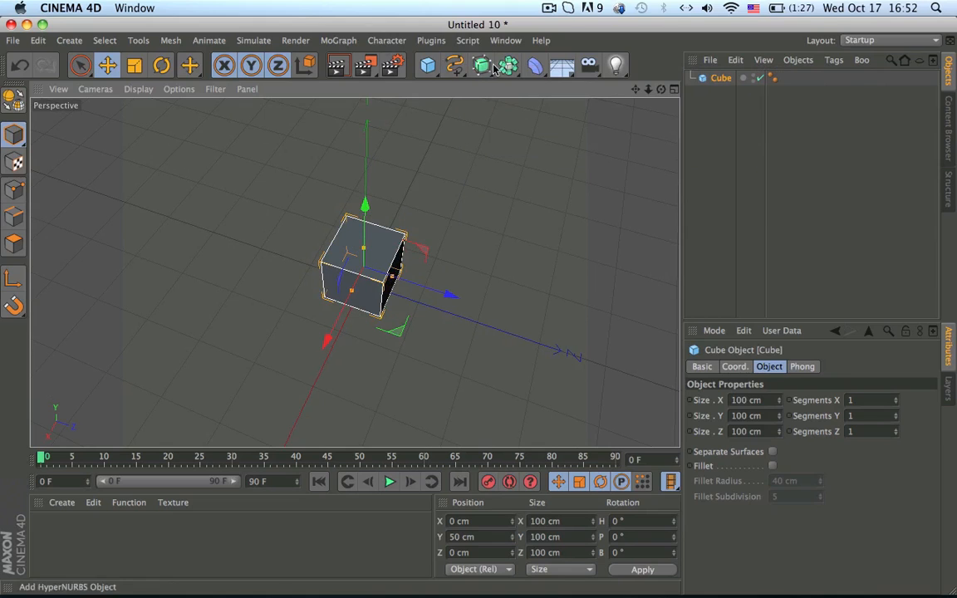
# - Add a MoGraph Cloner and nest the Cube under it, then reach its Mode setting
pyautogui.click(339, 40)
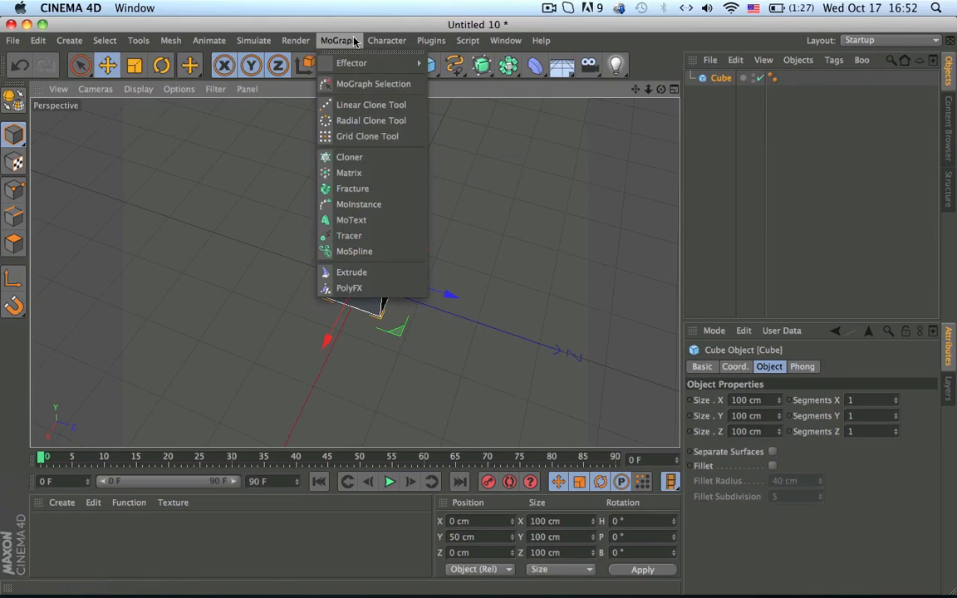
pyautogui.moveTo(352, 63)
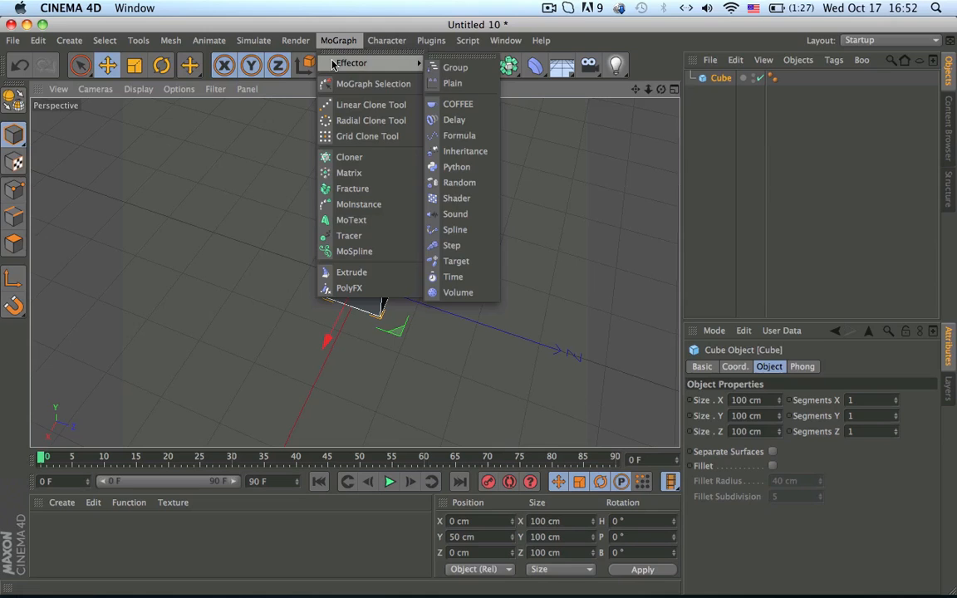
pyautogui.click(349, 156)
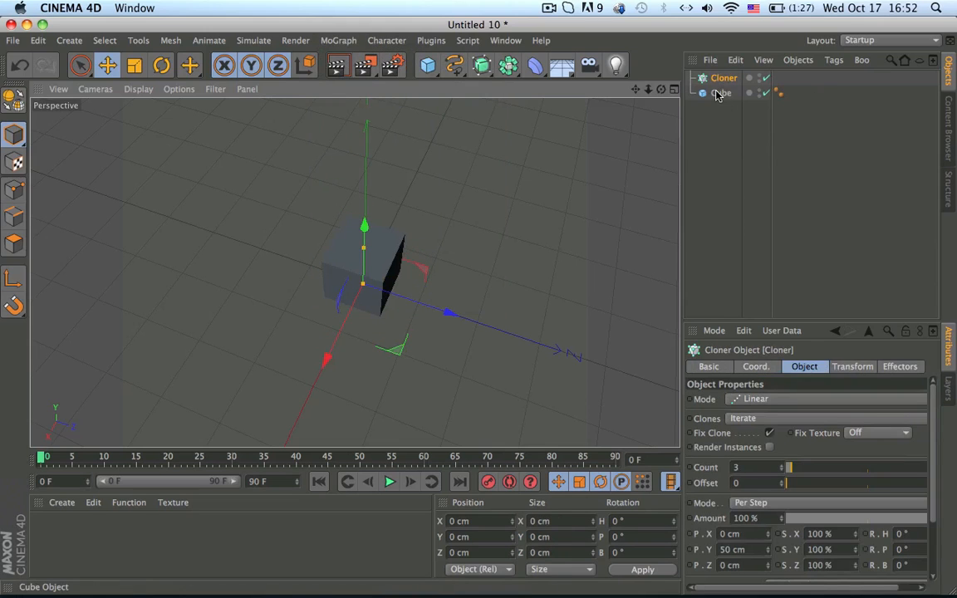
pyautogui.click(728, 93)
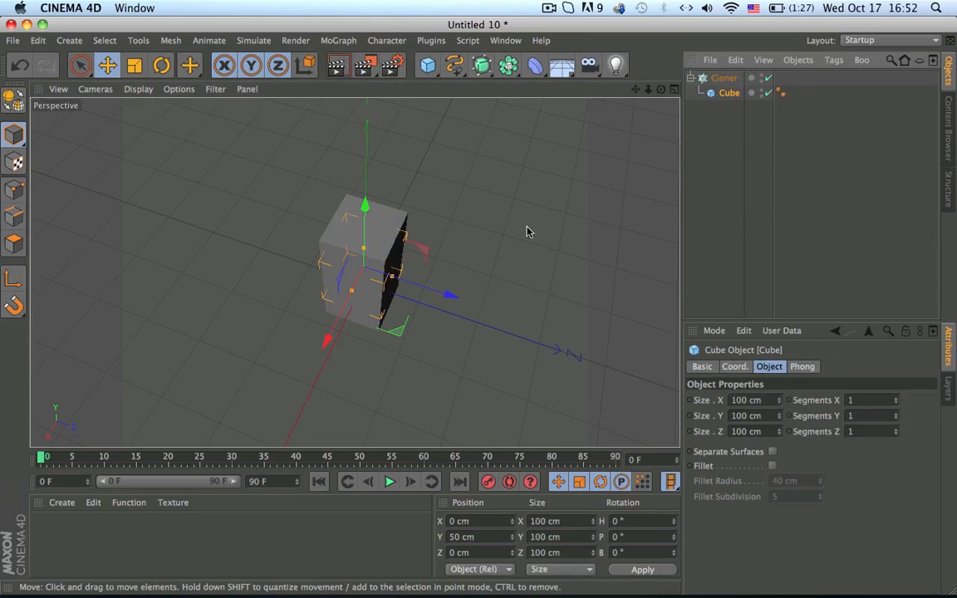
pyautogui.click(724, 78)
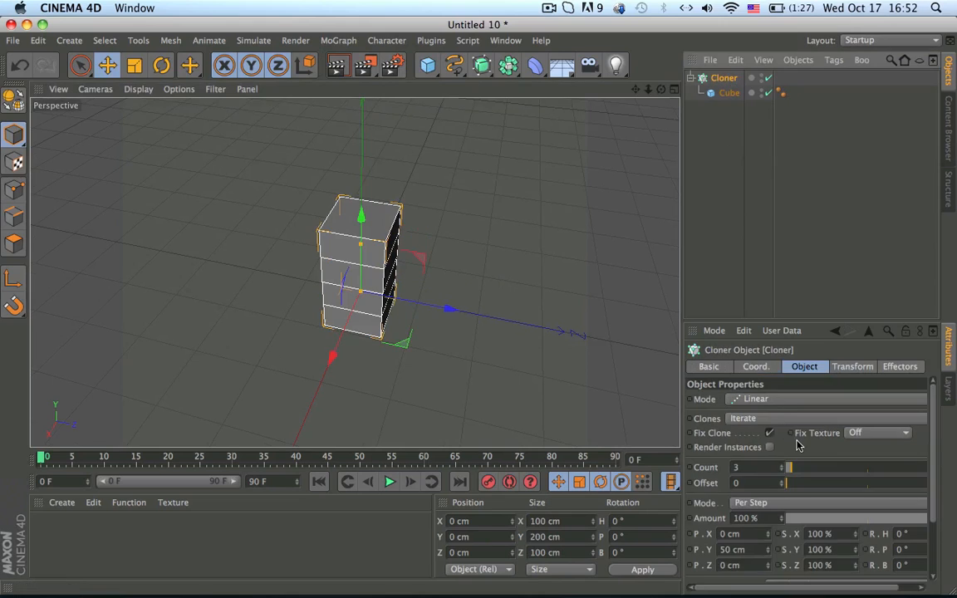
pyautogui.click(827, 398)
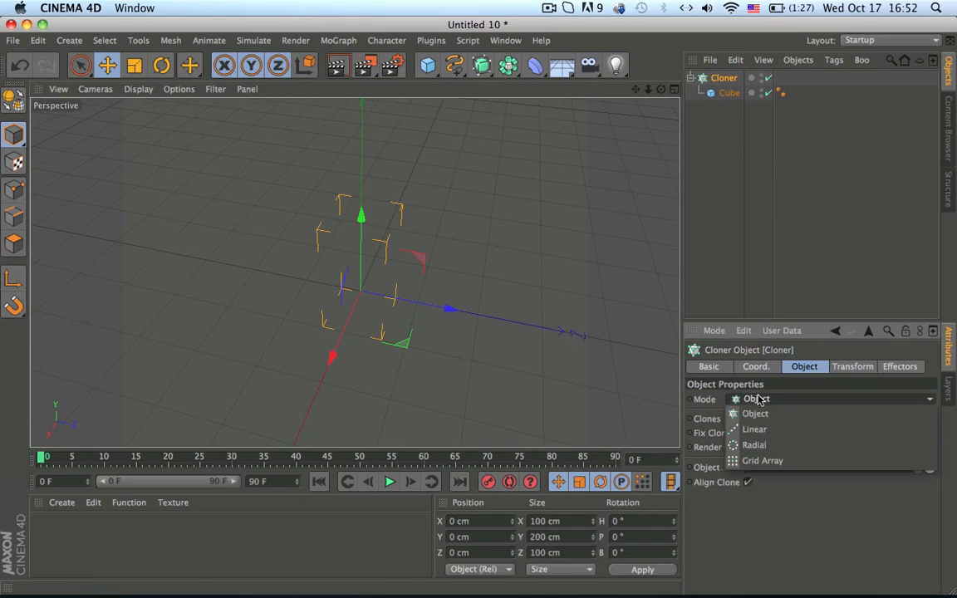
# - Switch the Cloner to Linear with P.X -160 cm and Count 12 for an even row
pyautogui.click(754, 428)
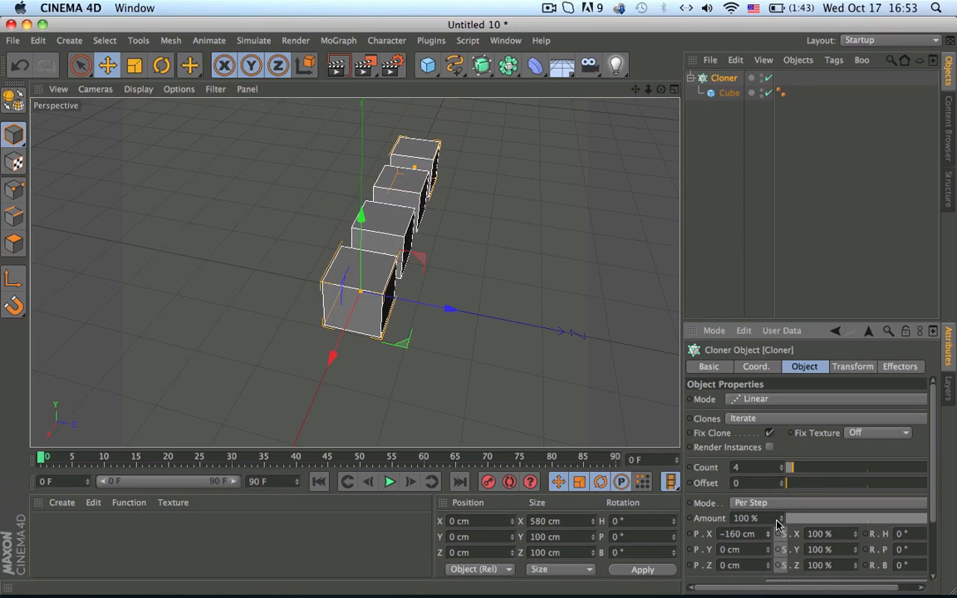
pyautogui.click(780, 466)
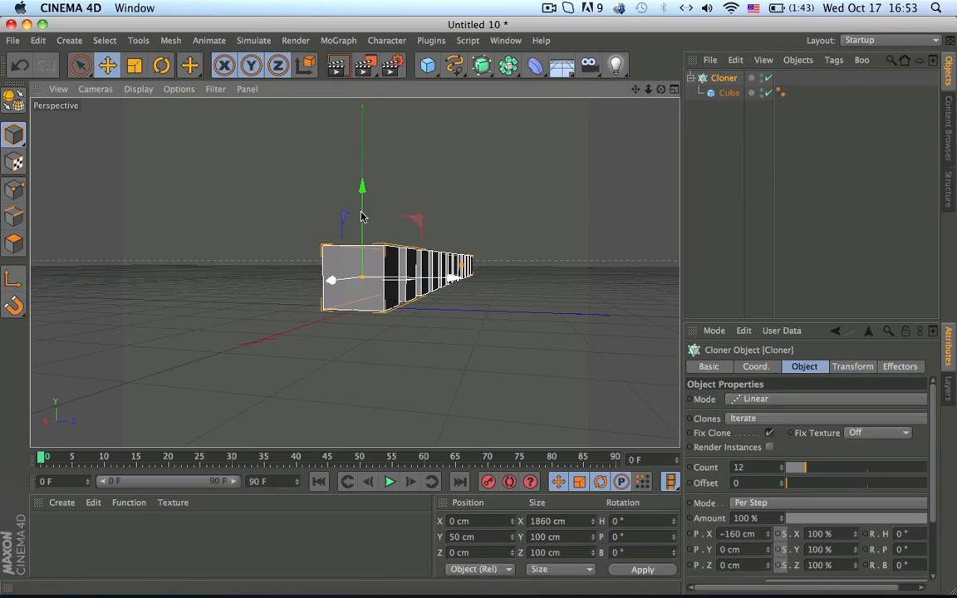
# - Add a Floor under the cubes and a Camera framed close along the cube row
pyautogui.moveTo(362, 216); pyautogui.dragTo(374, 265)
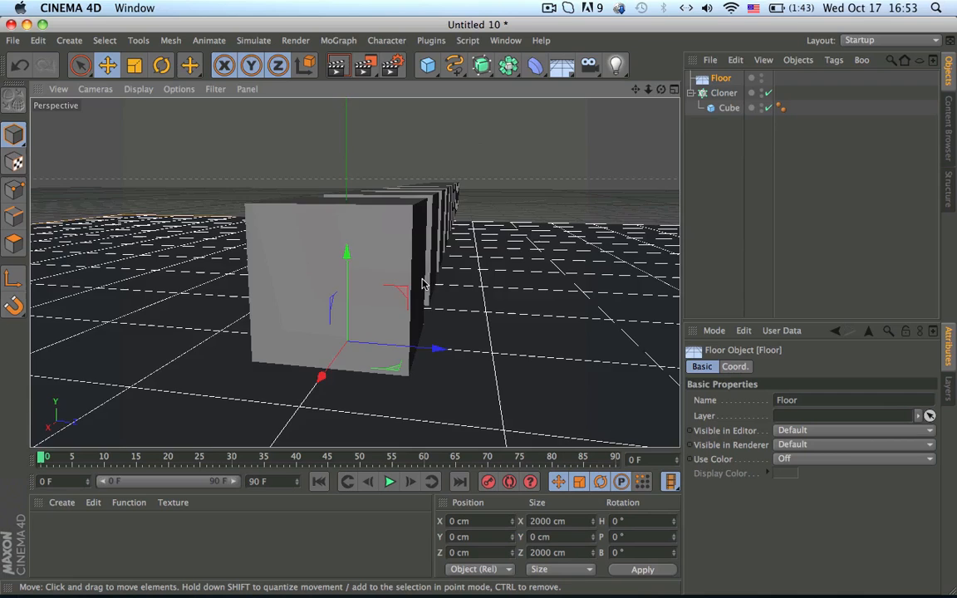
pyautogui.moveTo(416, 282); pyautogui.dragTo(391, 266)
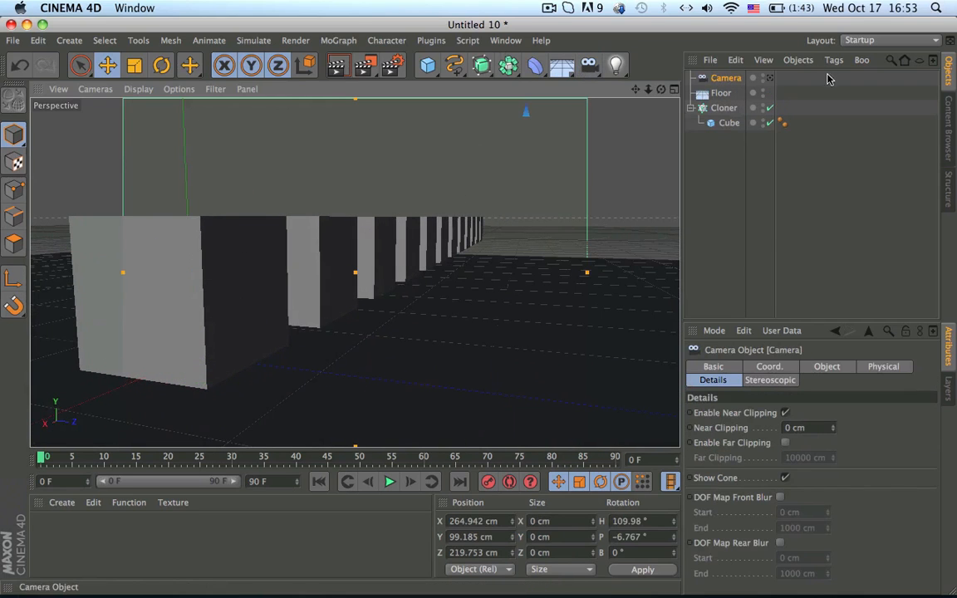
pyautogui.moveTo(385, 322)
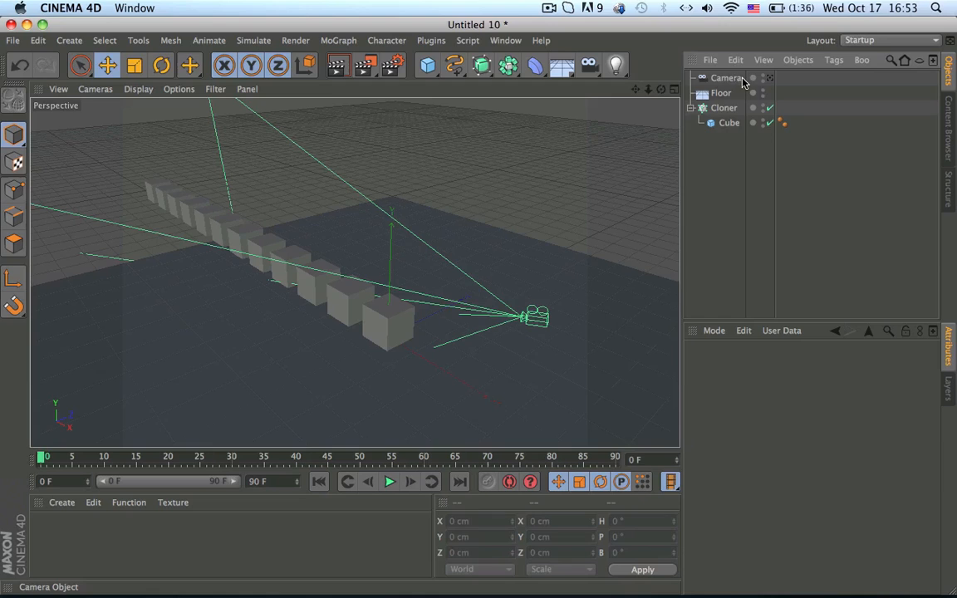
# - Add a Depth of Field effect in Render Settings and close the window
pyautogui.click(726, 78)
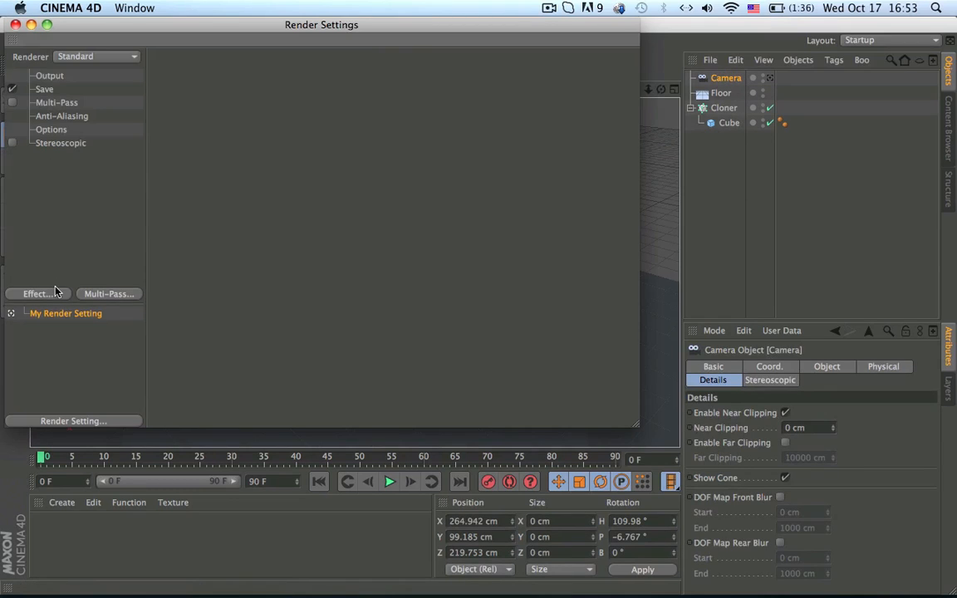
pyautogui.click(36, 292)
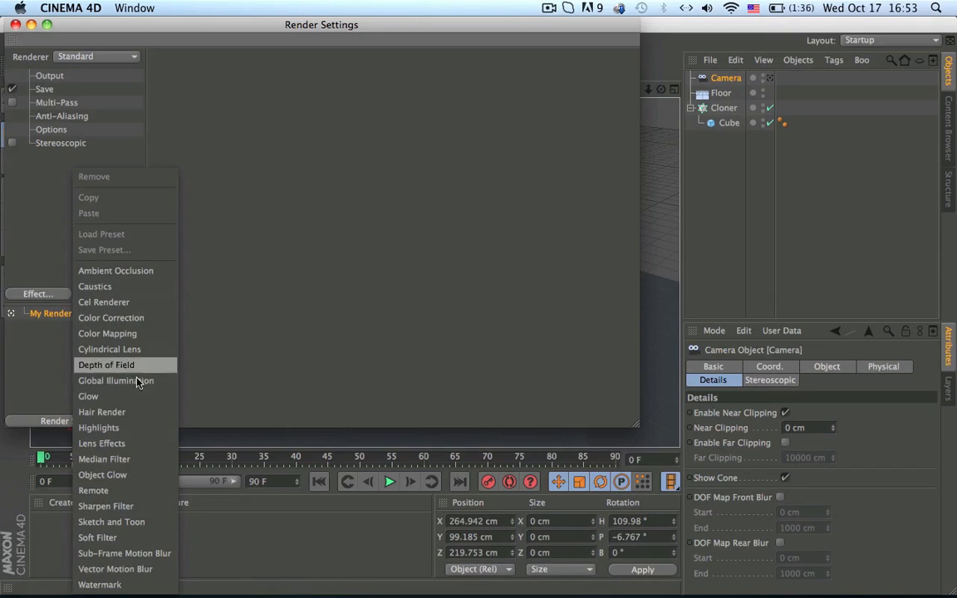
pyautogui.click(107, 366)
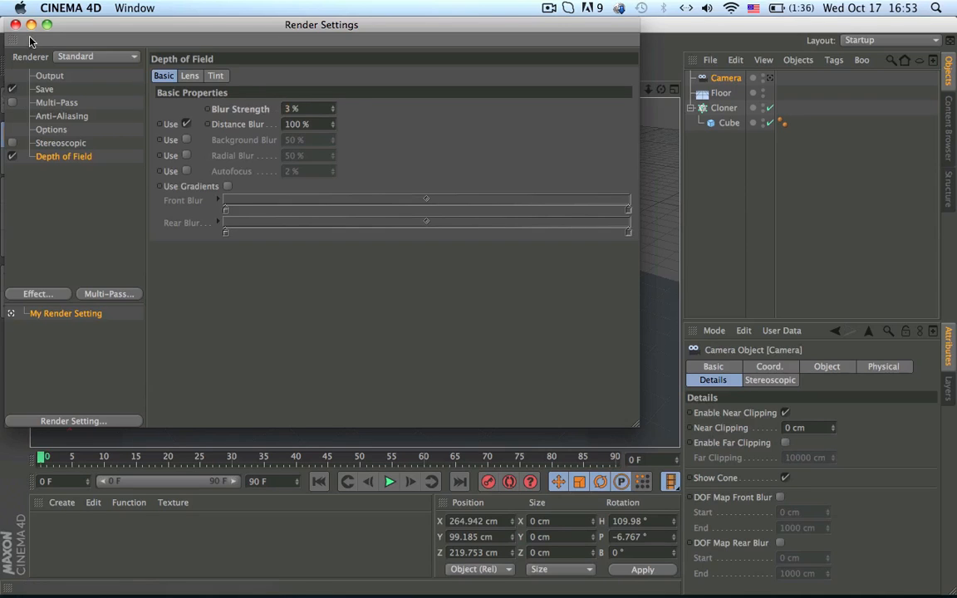
pyautogui.click(13, 40)
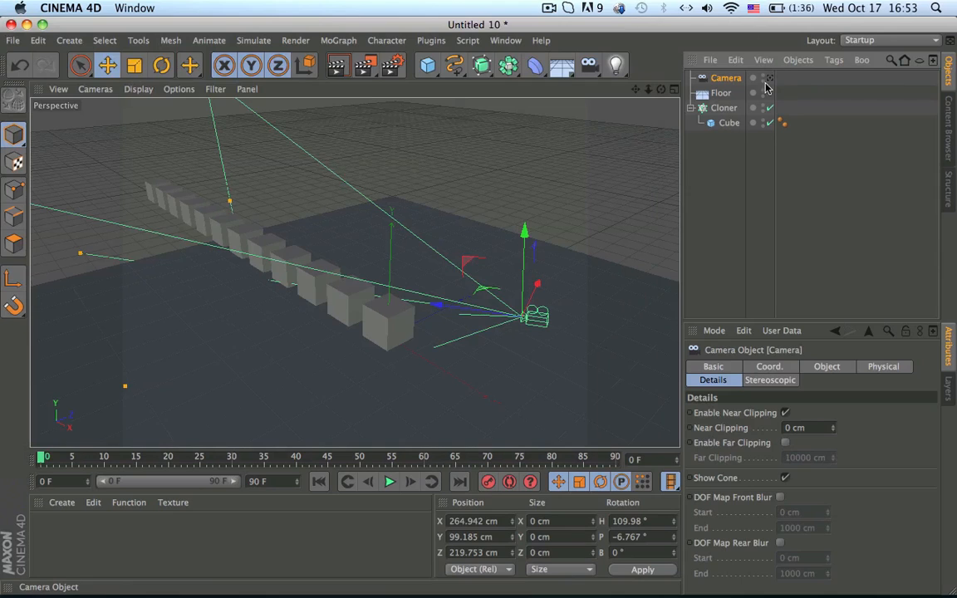
pyautogui.moveTo(773, 471)
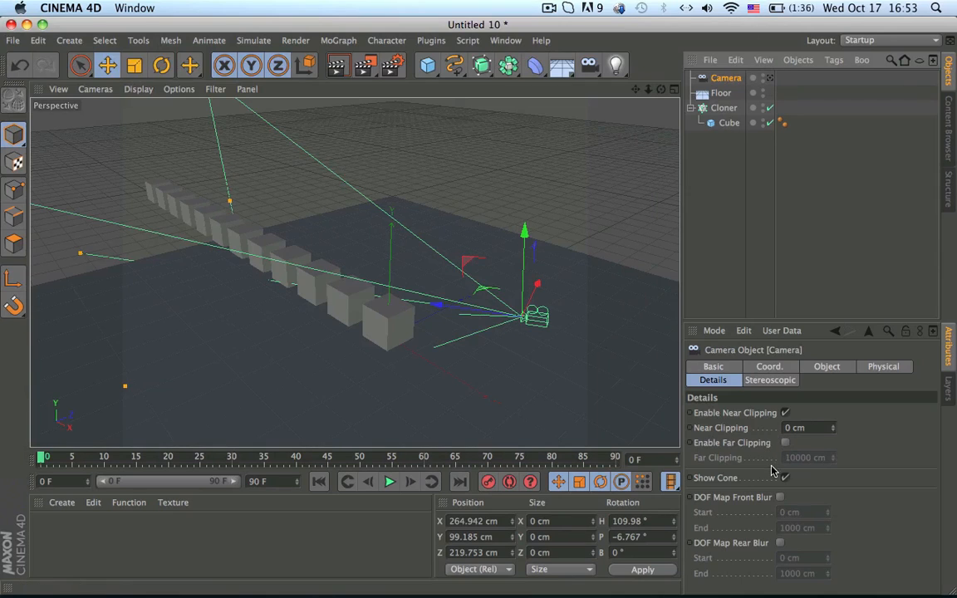
# - Enable front and rear DOF blur and drag the handles to end near 376 and 386 cm
pyautogui.click(779, 541)
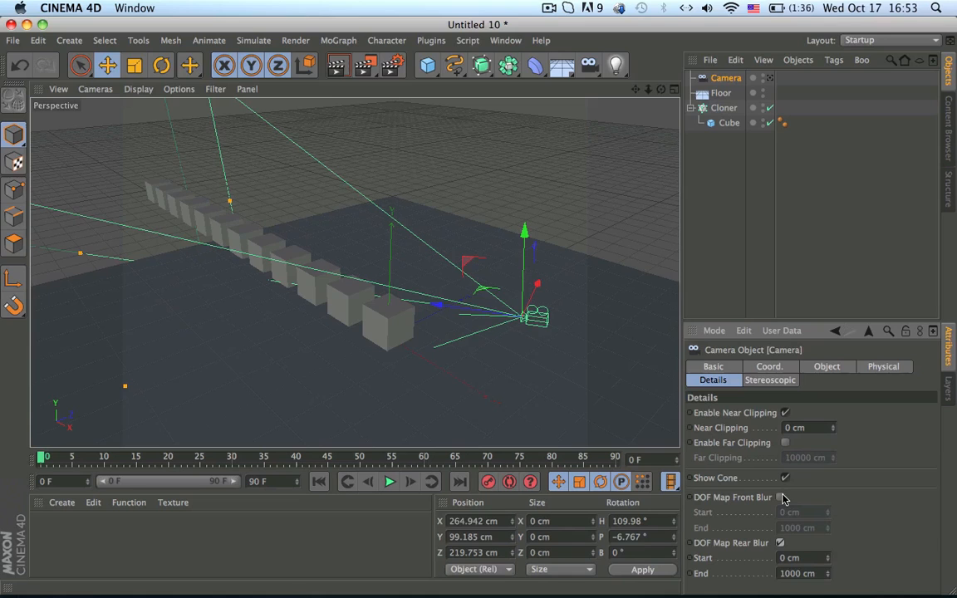
pyautogui.click(779, 496)
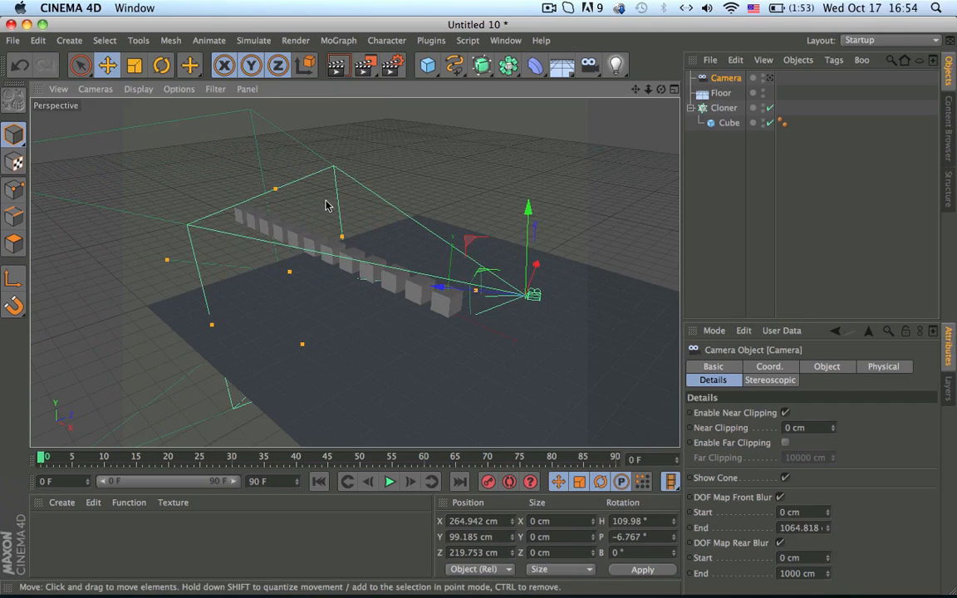
pyautogui.moveTo(325, 206); pyautogui.dragTo(339, 349)
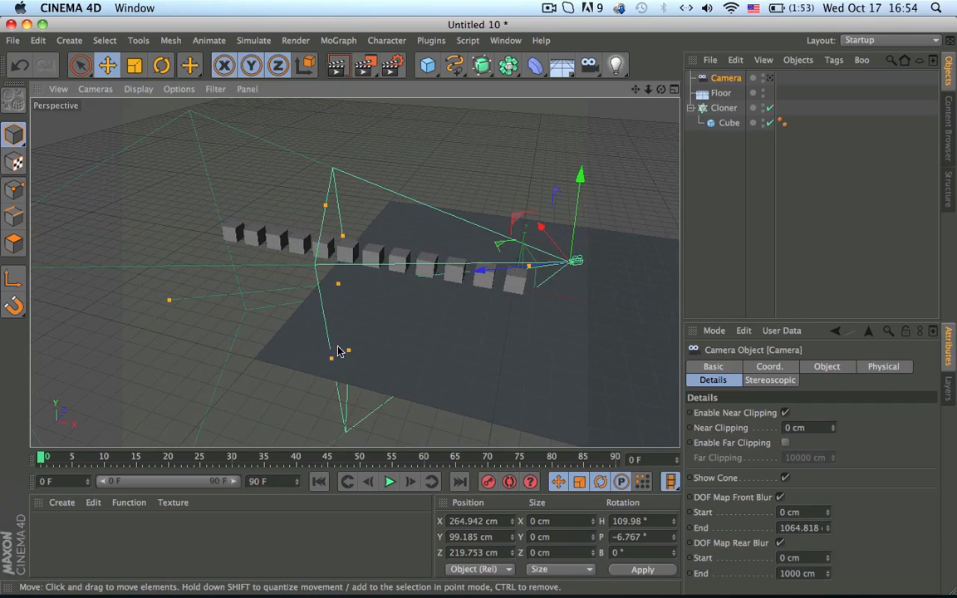
pyautogui.moveTo(336, 350); pyautogui.dragTo(282, 272)
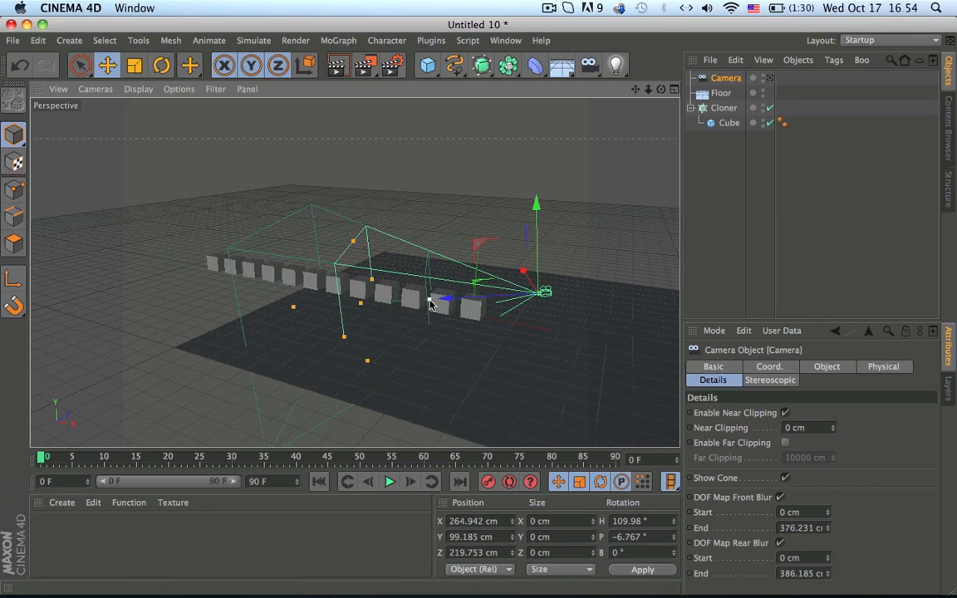
pyautogui.moveTo(430, 302); pyautogui.dragTo(515, 275)
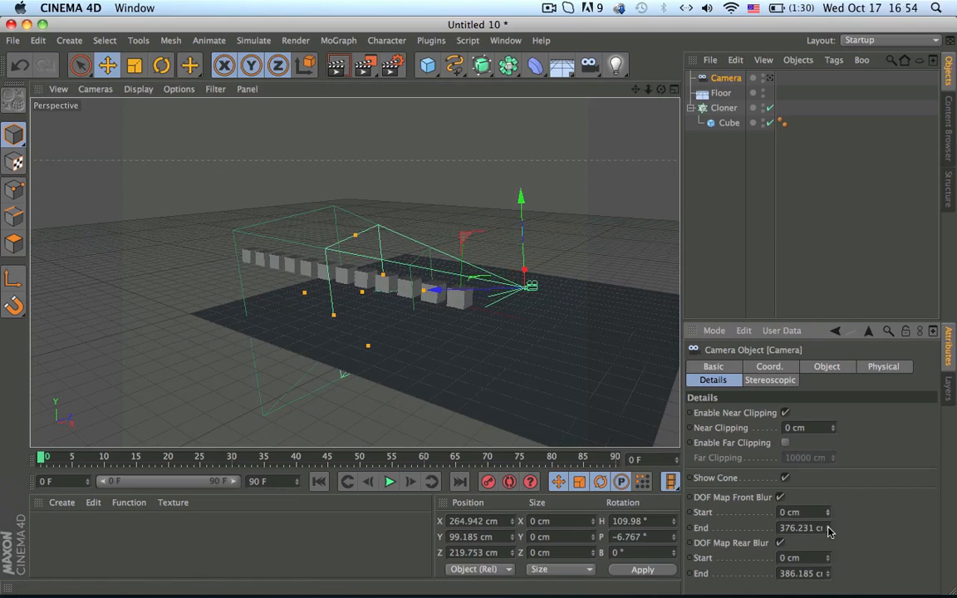
pyautogui.click(770, 78)
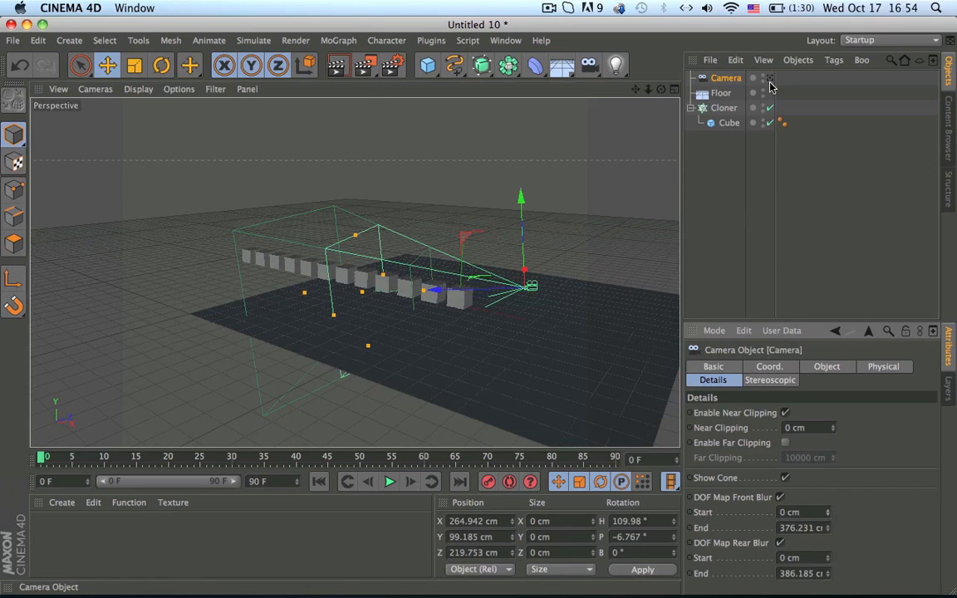
# - Look through the camera and render a preview of the active view with Cmd+R
pyautogui.click(771, 78)
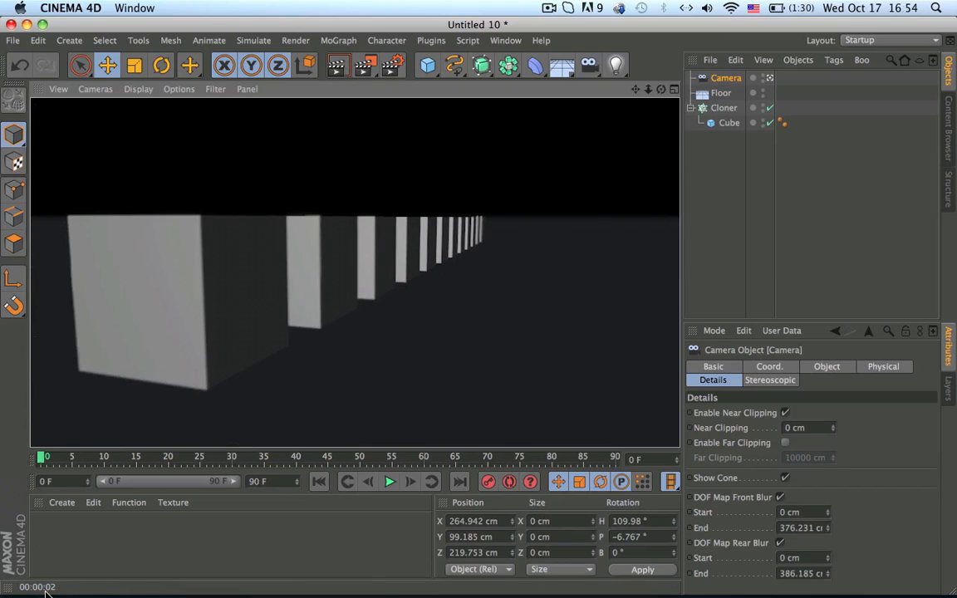
pyautogui.moveTo(222, 269)
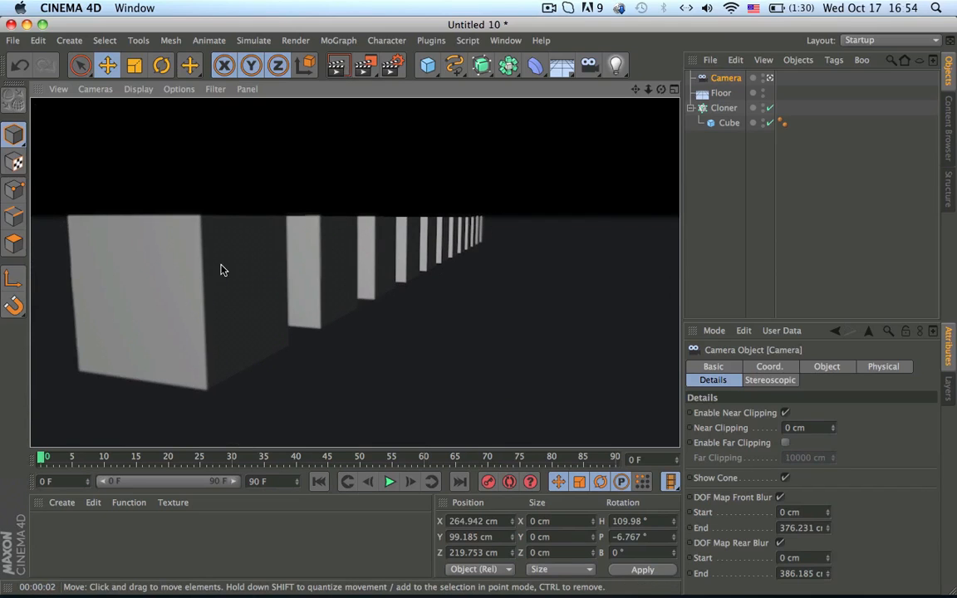
pyautogui.moveTo(352, 252)
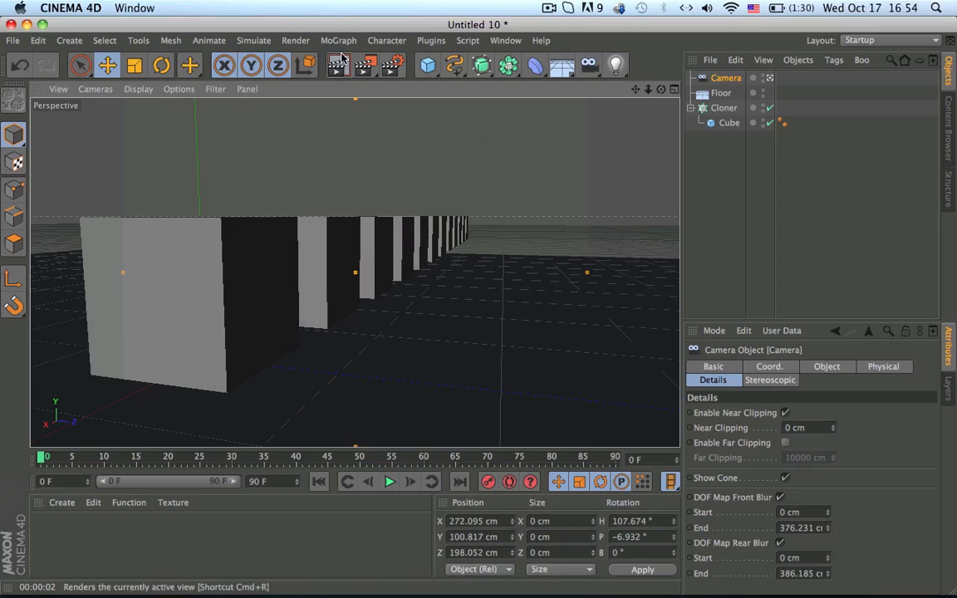
pyautogui.click(339, 65)
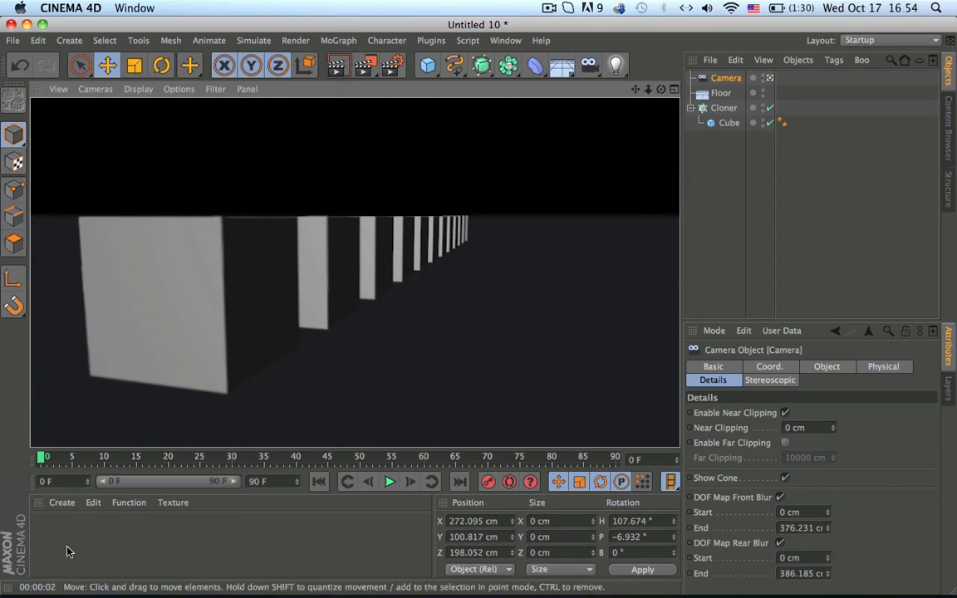
pyautogui.moveTo(432, 234)
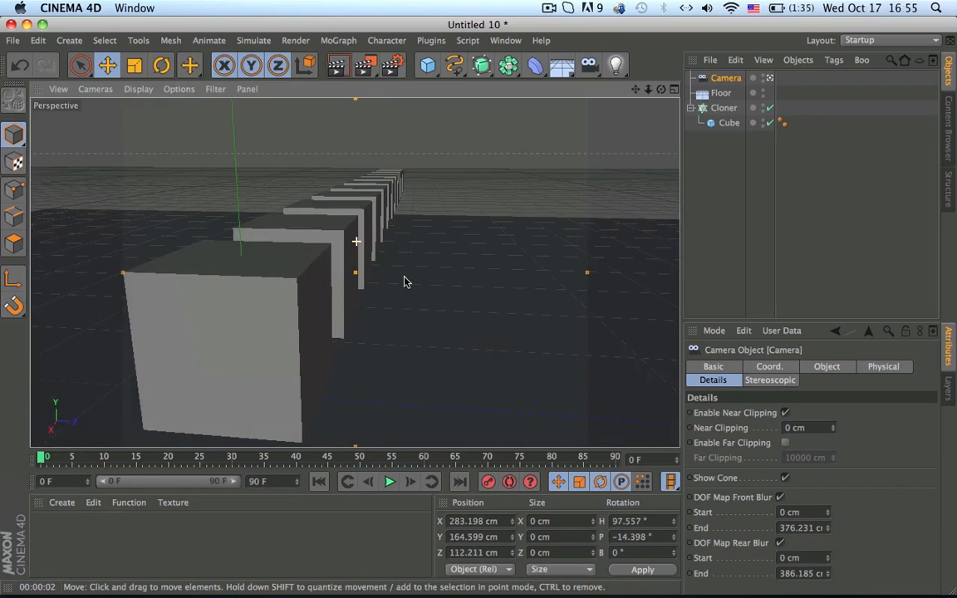
# - Move the camera so it looks down the length of the cube row
pyautogui.moveTo(406, 281); pyautogui.dragTo(332, 249)
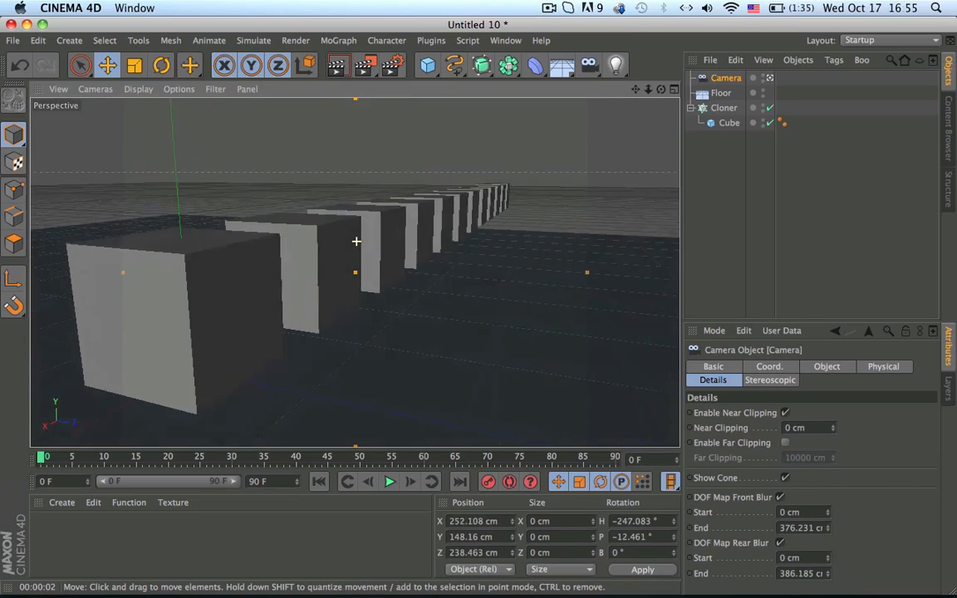
pyautogui.moveTo(355, 242); pyautogui.dragTo(438, 279)
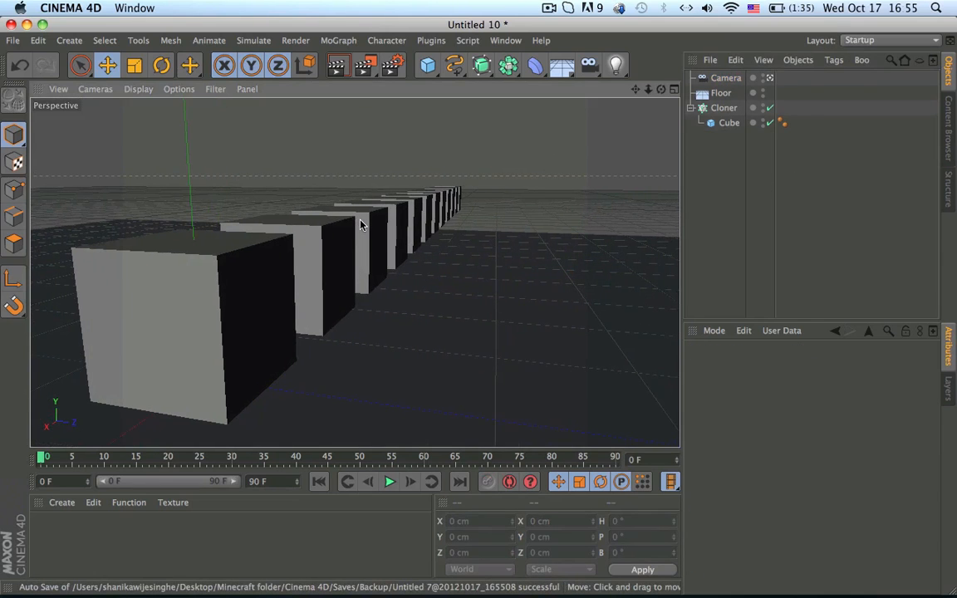
pyautogui.moveTo(362, 224); pyautogui.dragTo(578, 357)
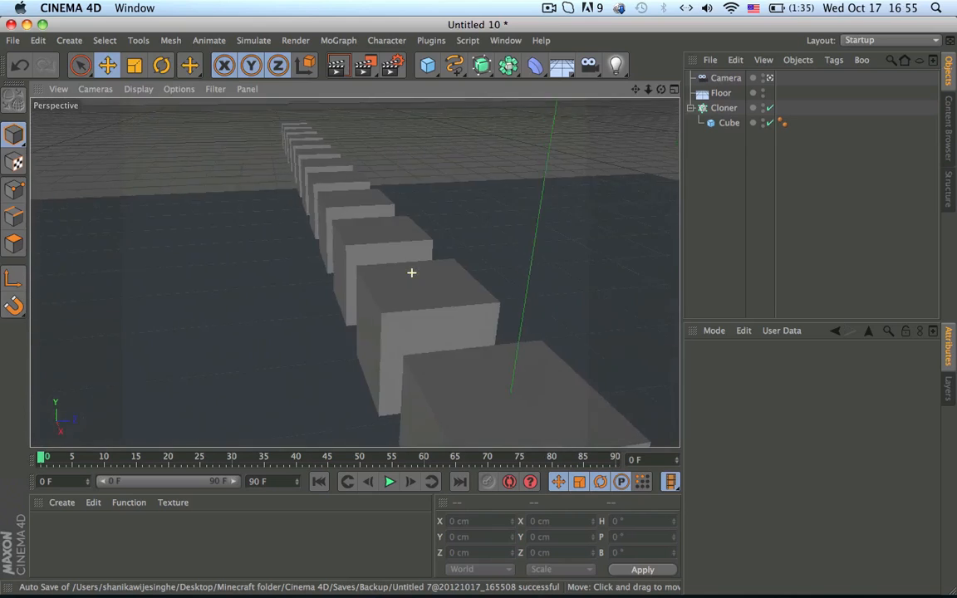
# - Change the Depth of Field Lens Shape from Circle to a many-sided polygon
pyautogui.moveTo(412, 272); pyautogui.dragTo(385, 272)
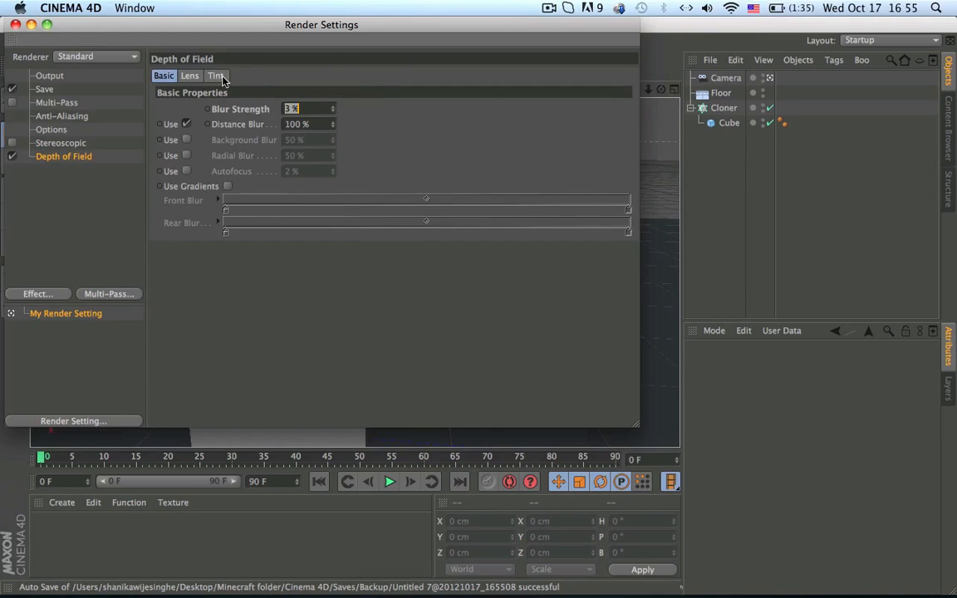
pyautogui.click(189, 76)
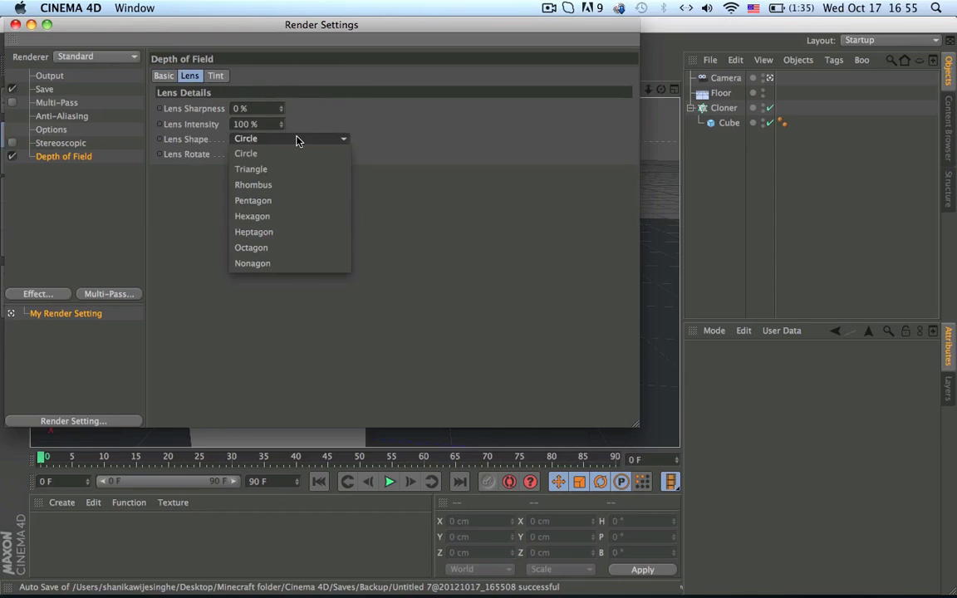
pyautogui.click(252, 262)
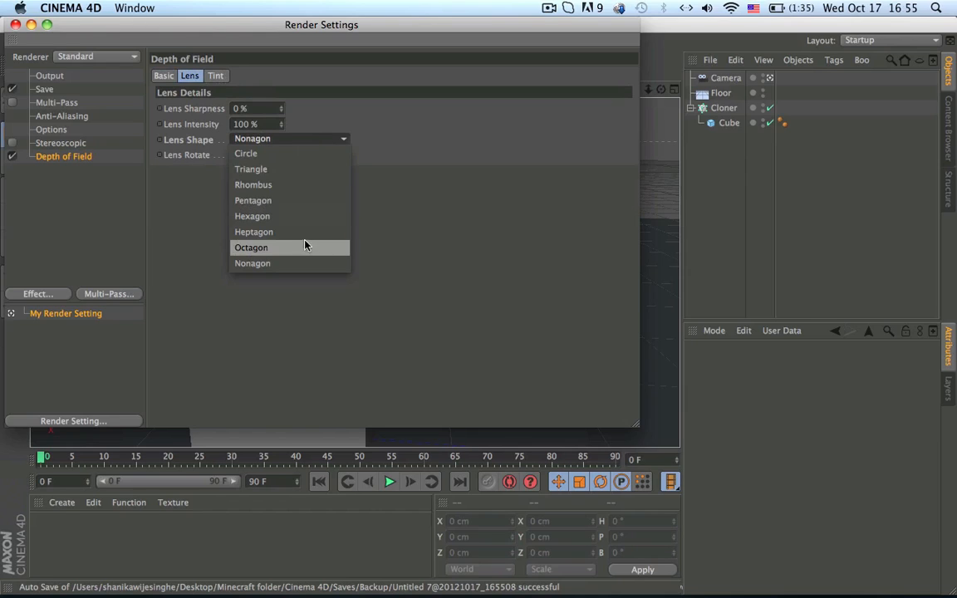
pyautogui.click(216, 77)
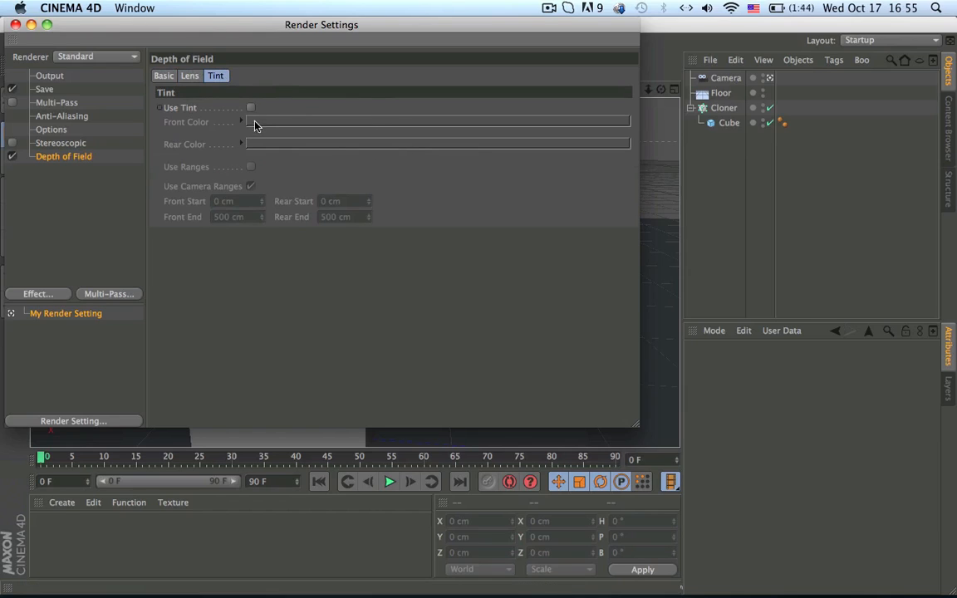
# - Toggle Use Tint on and back off, then close the render settings
pyautogui.click(249, 108)
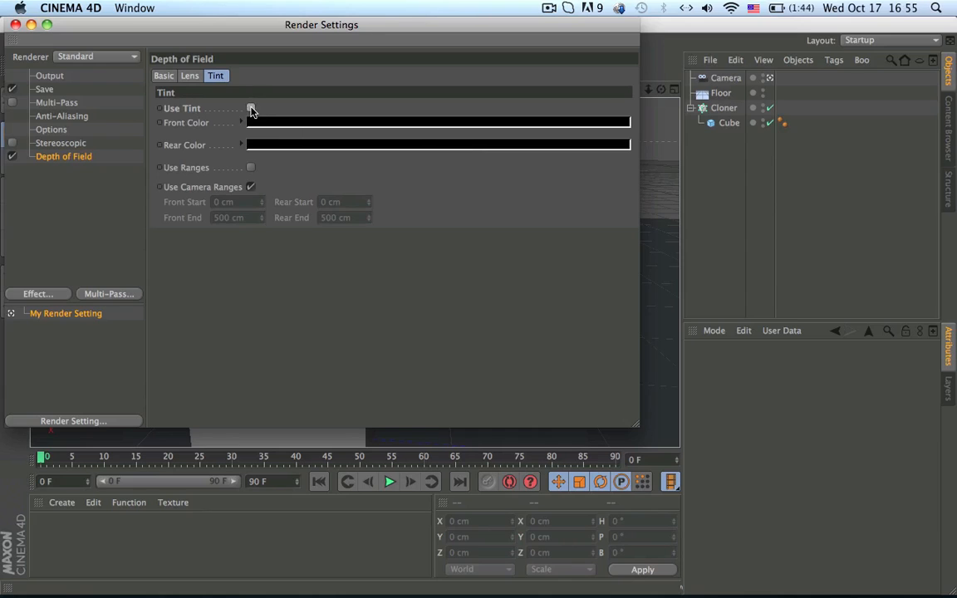
pyautogui.click(251, 108)
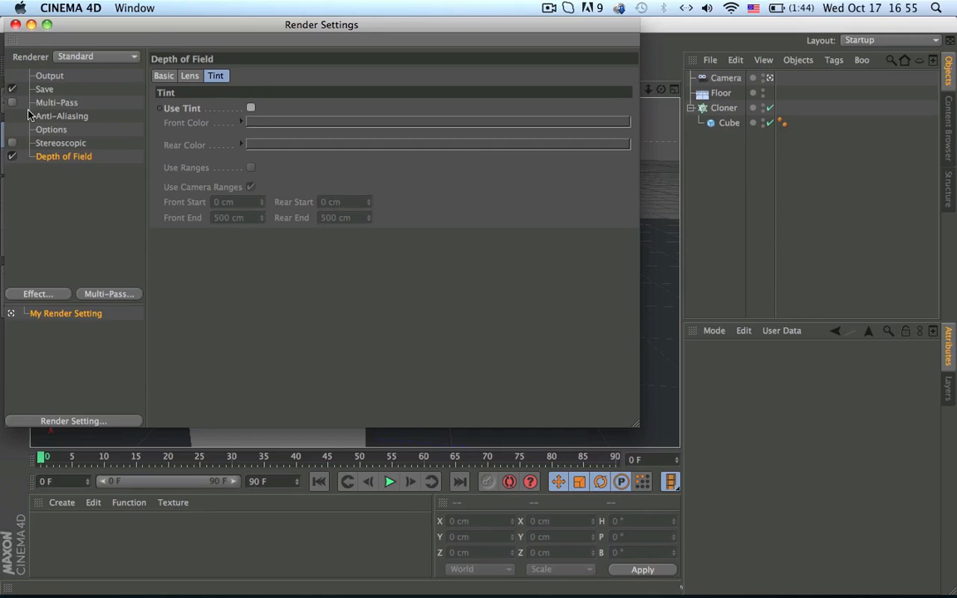
pyautogui.click(549, 6)
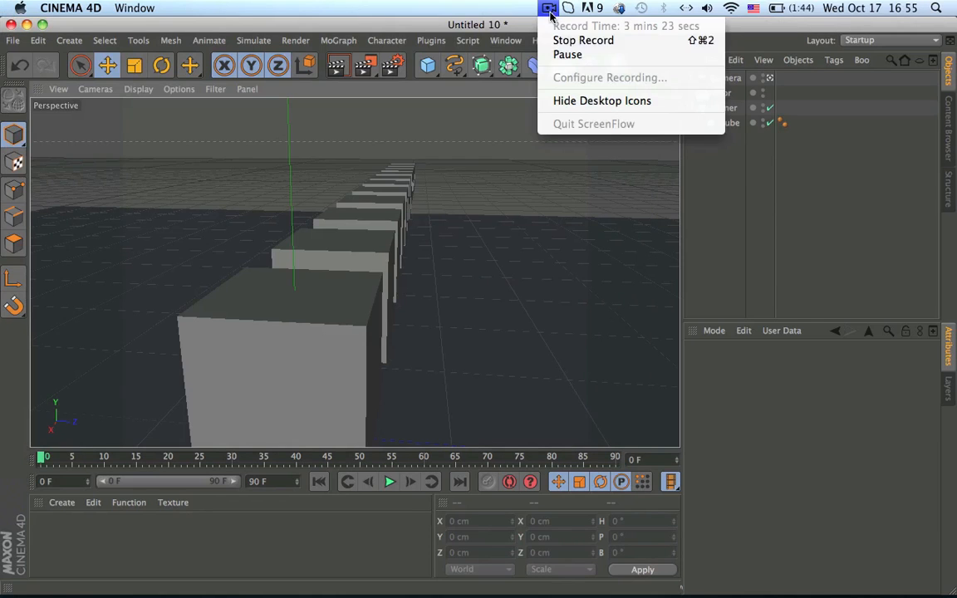